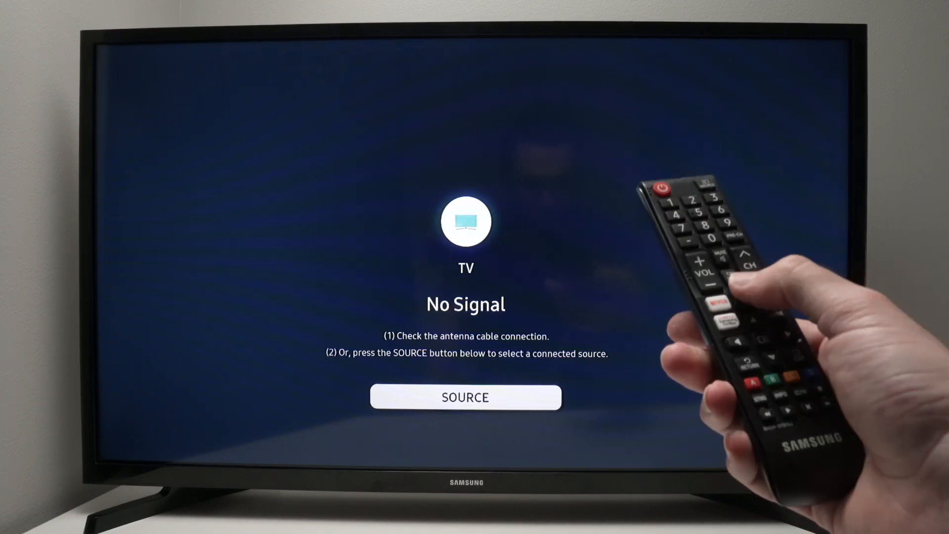
Bring up the TV's home bar with the remote and go into Settings.
key("home")
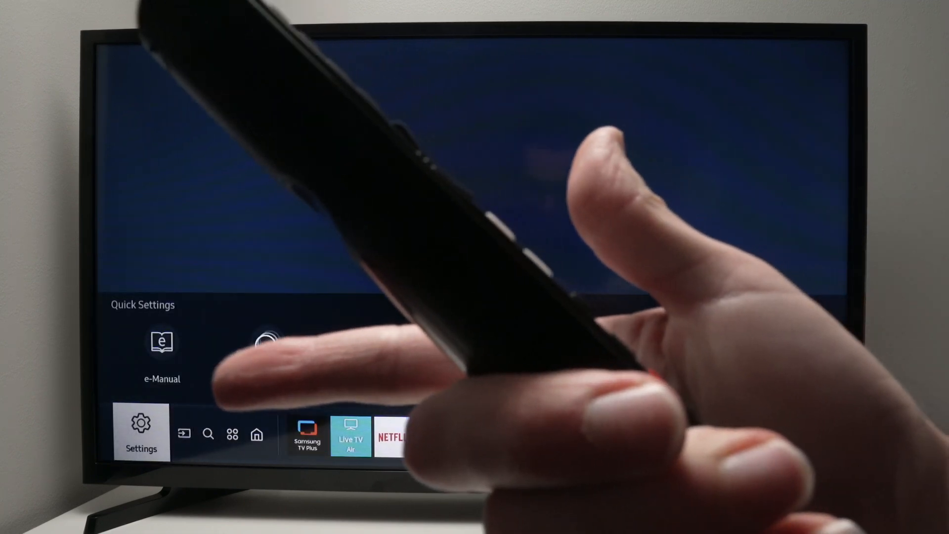
left_click(141, 433)
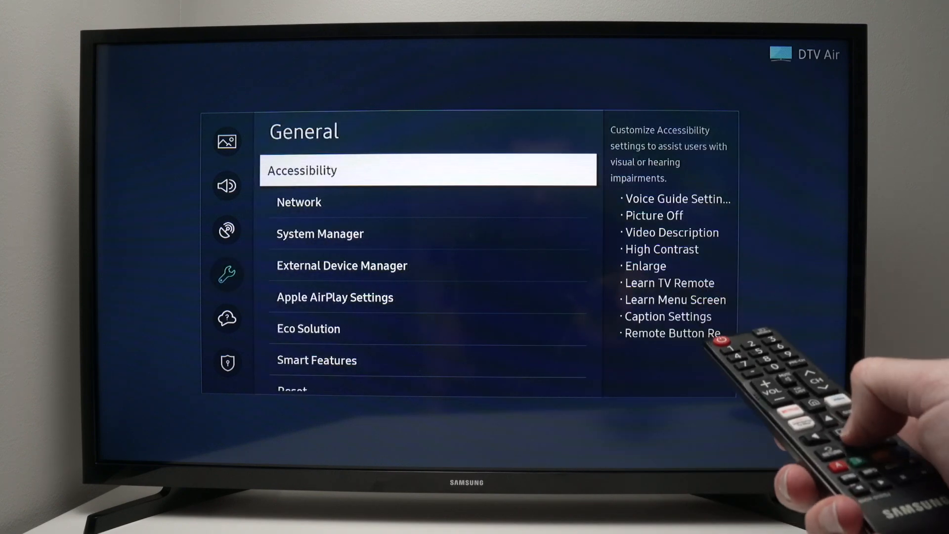
Move down the General settings list toward Apple AirPlay Settings.
key("Down")
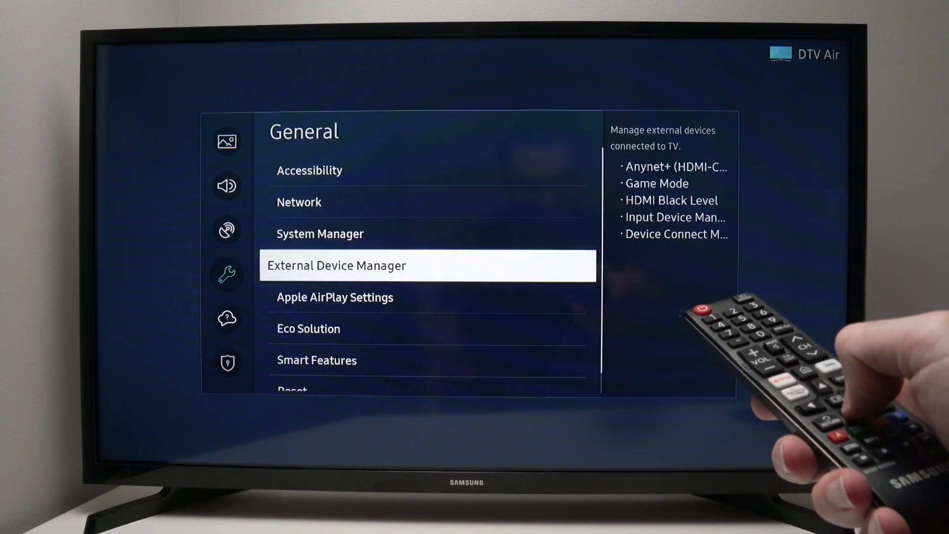
key("Down")
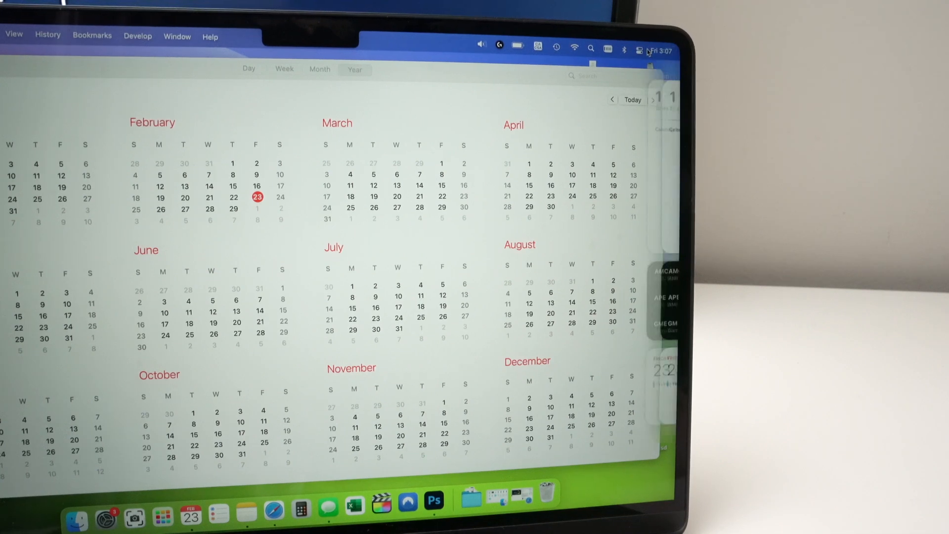
Show the Screen Mirroring device list with iPad and Samsung 4 Series as targets.
left_click(639, 49)
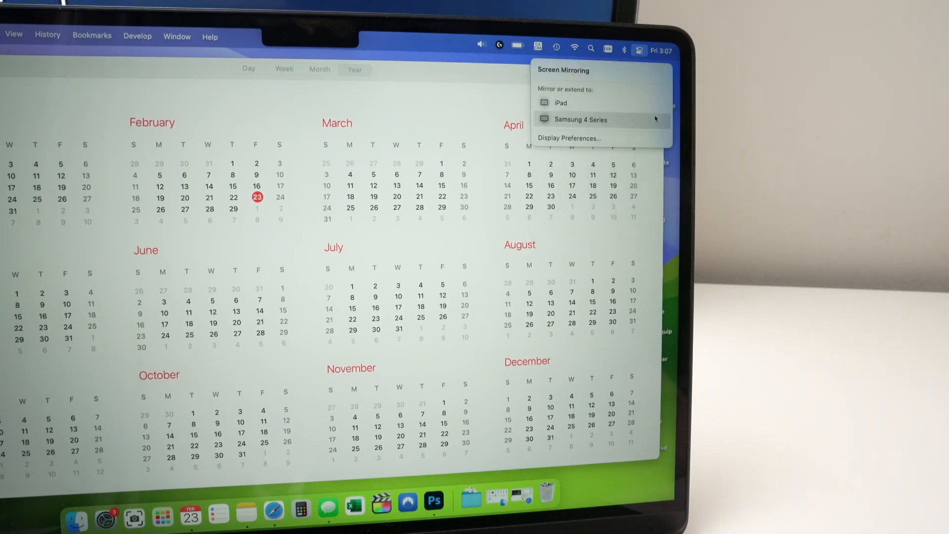
mouse_move(584, 128)
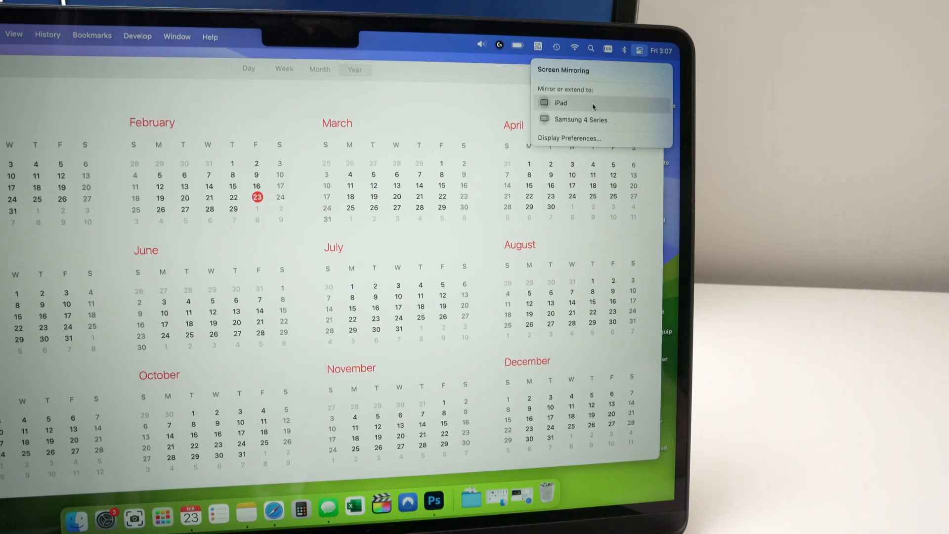
mouse_move(561, 120)
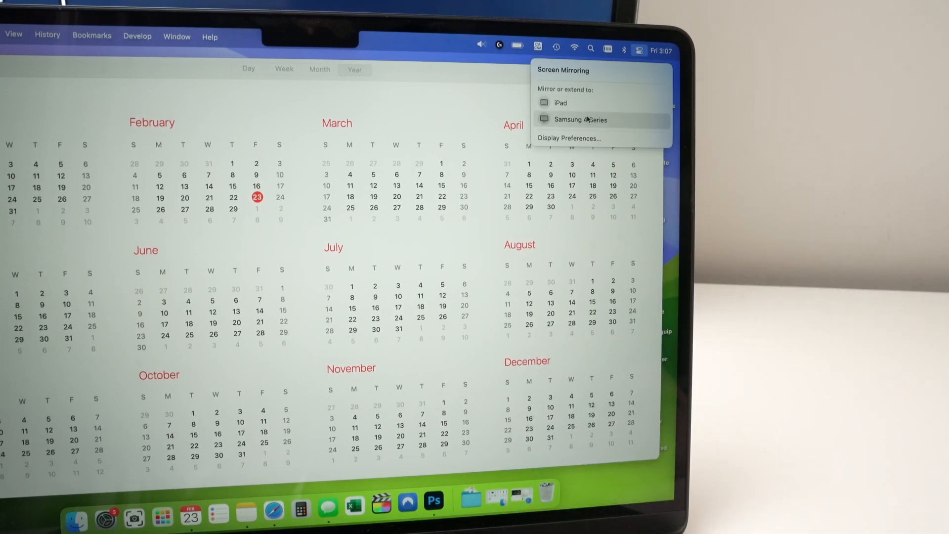
Mirror the Mac's screen to the Samsung 4 Series TV, entering the AirPlay passcode from the TV.
left_click(580, 120)
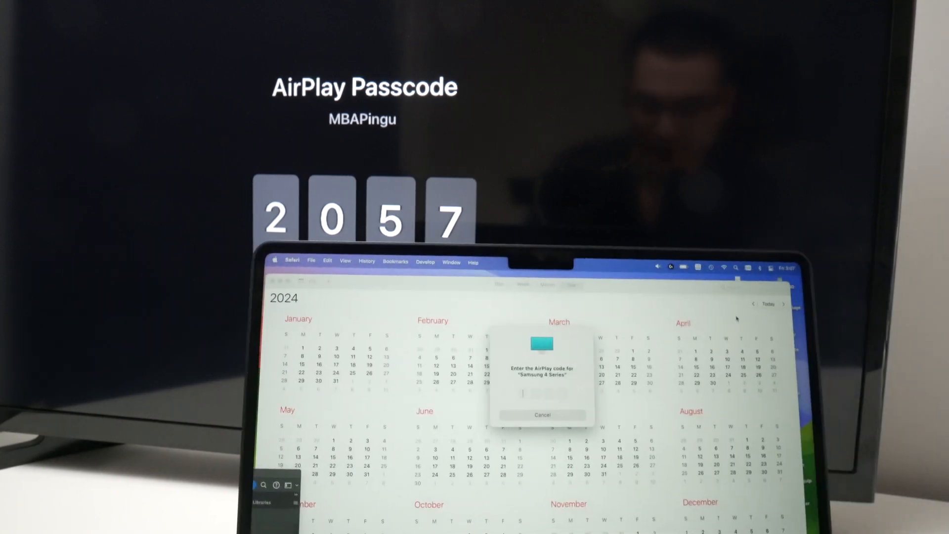
type("2")
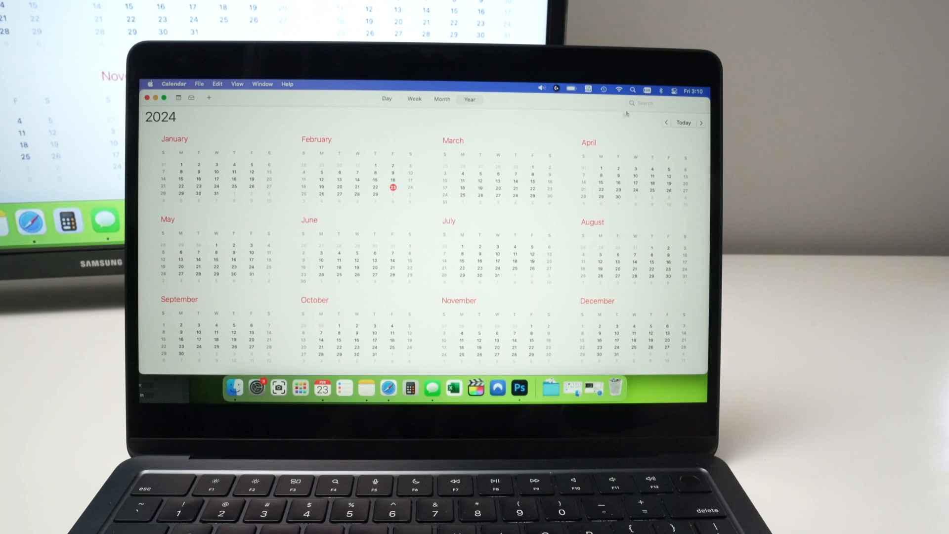
From Control Center's Screen Mirroring, switch the Samsung 4 Series to Use As Separate Display.
left_click(670, 90)
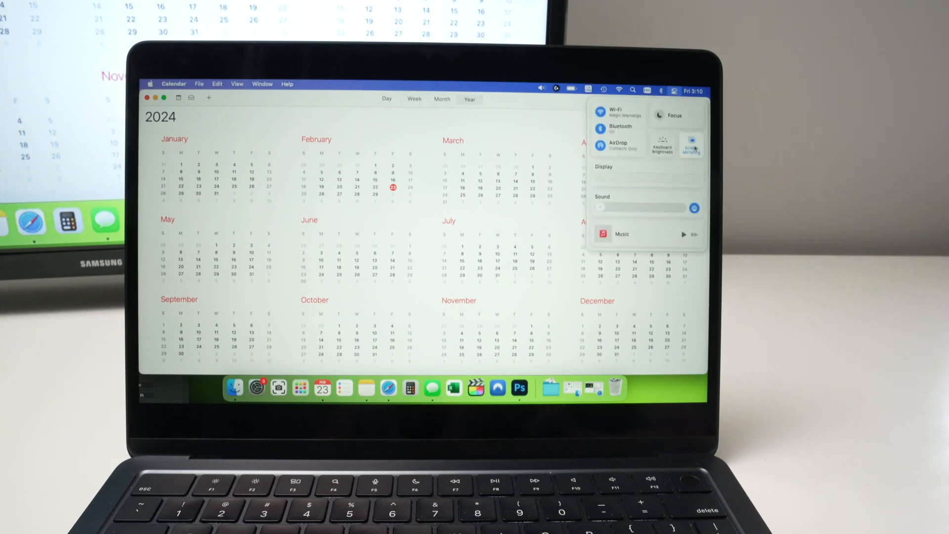
left_click(692, 145)
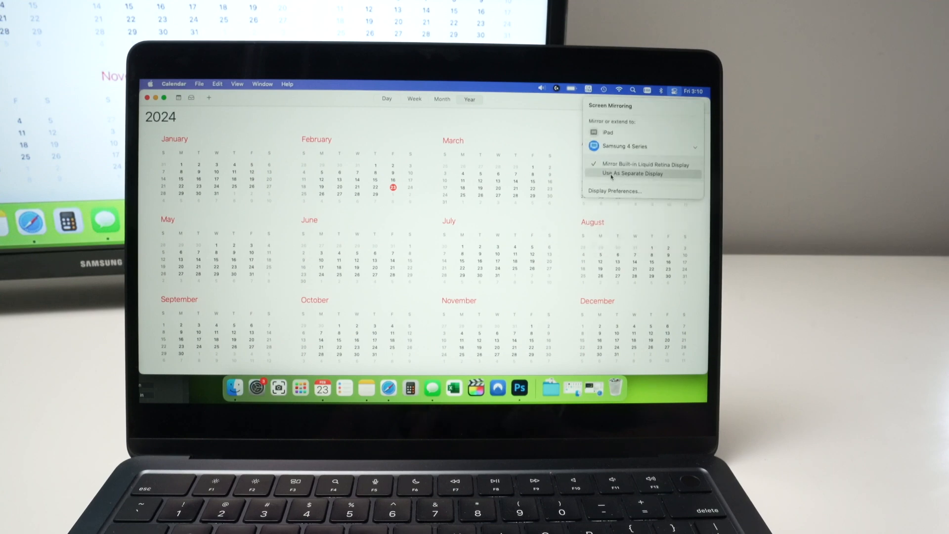
left_click(629, 173)
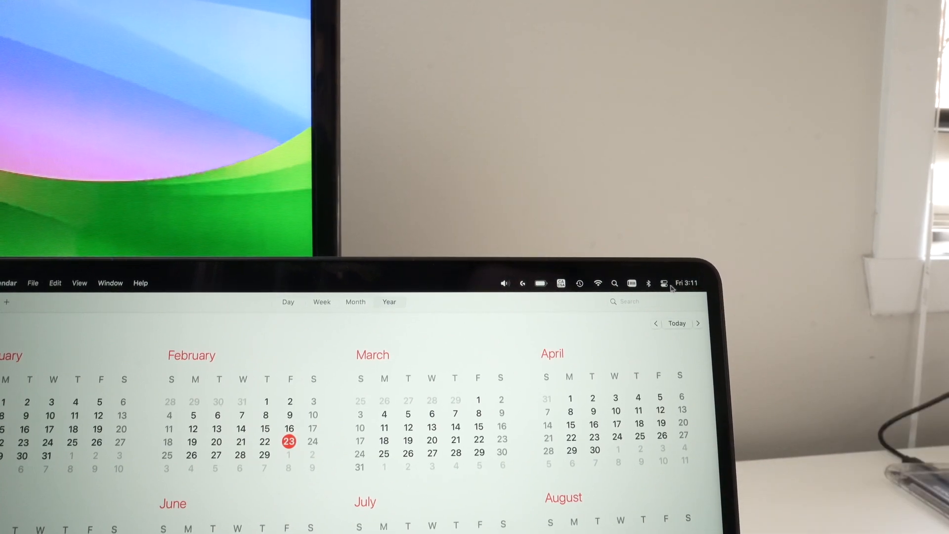
Disconnect the Samsung 4 Series TV so the Mac stops sending its display.
left_click(664, 283)
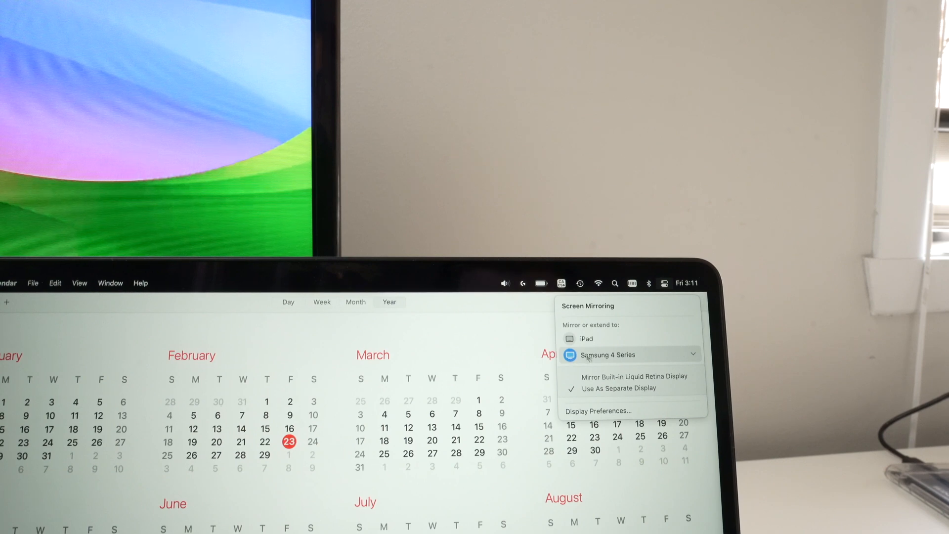
left_click(610, 354)
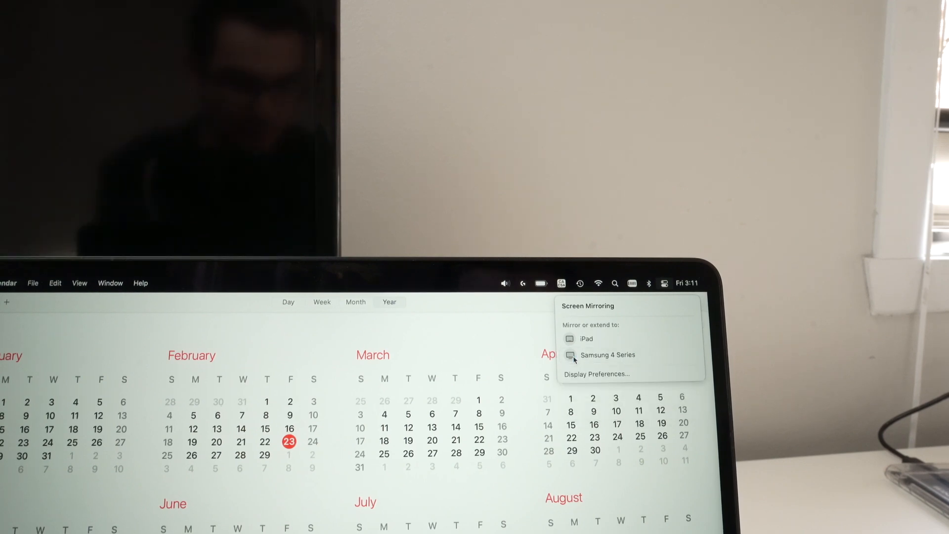